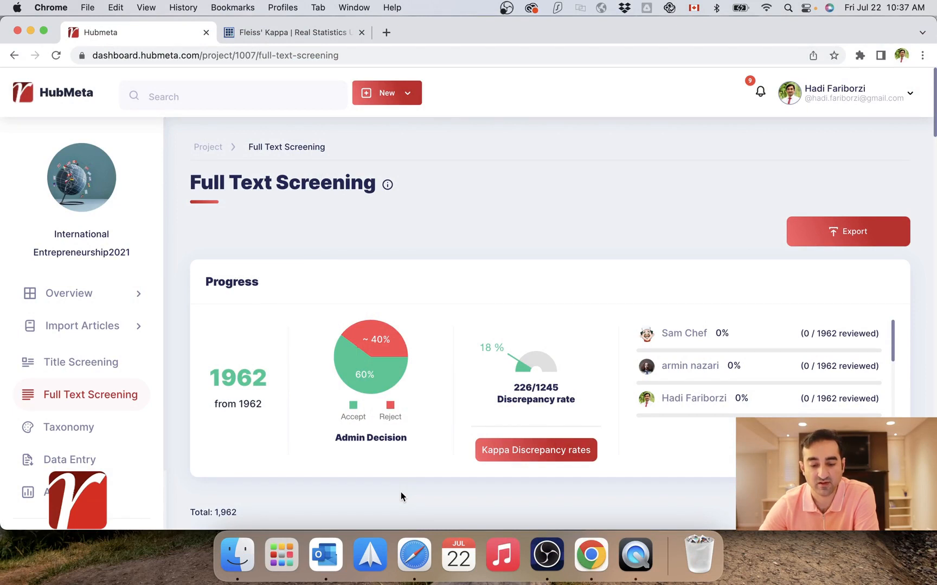
pyautogui.moveTo(437, 492)
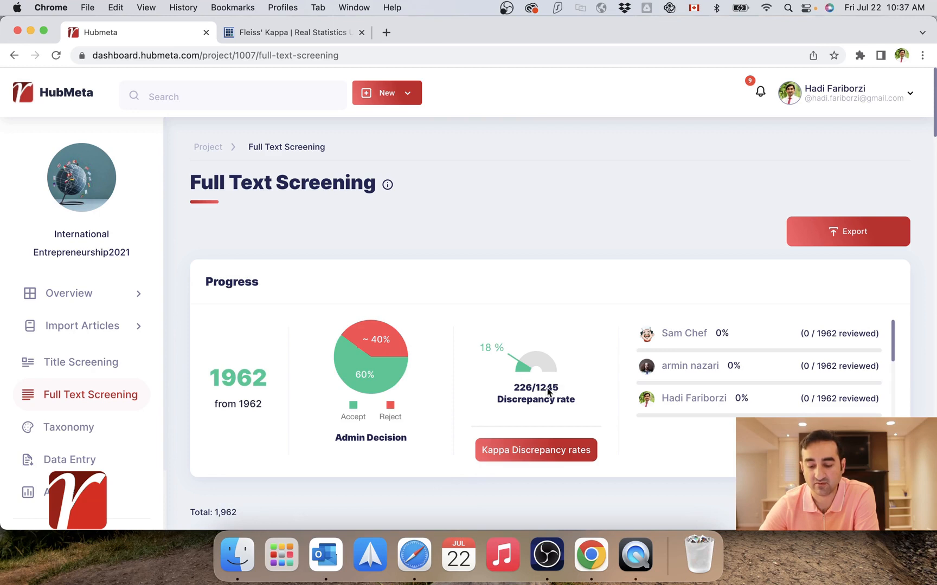
pyautogui.moveTo(519, 416)
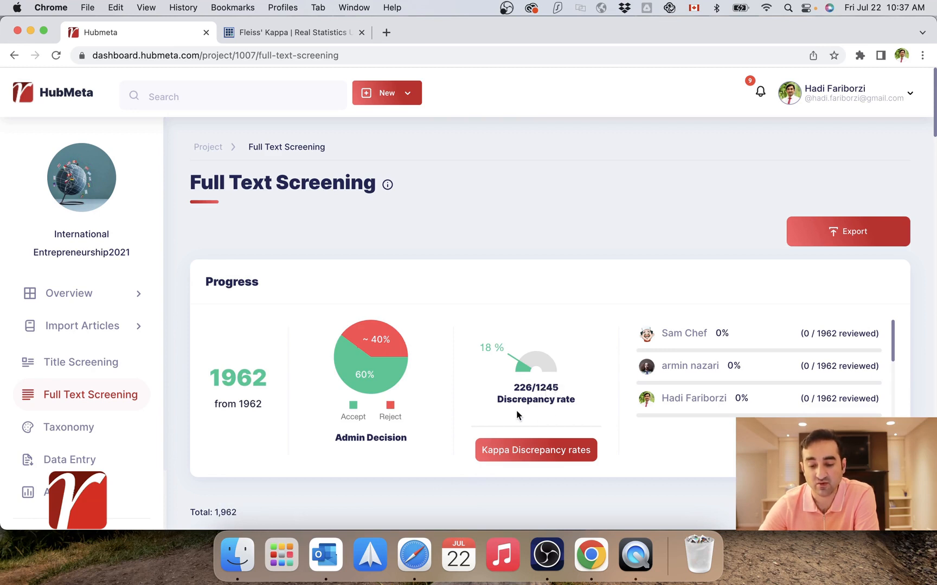
pyautogui.moveTo(566, 412)
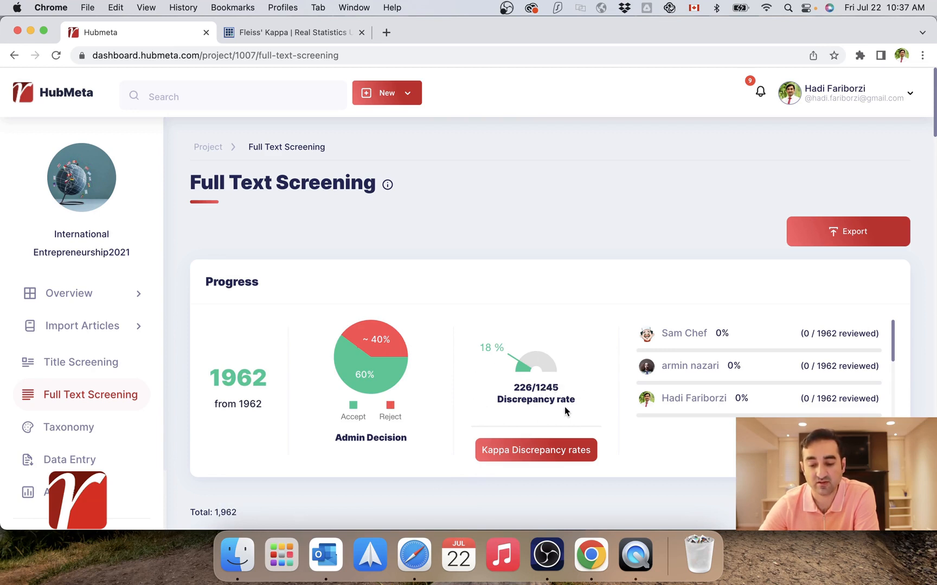
pyautogui.moveTo(626, 475)
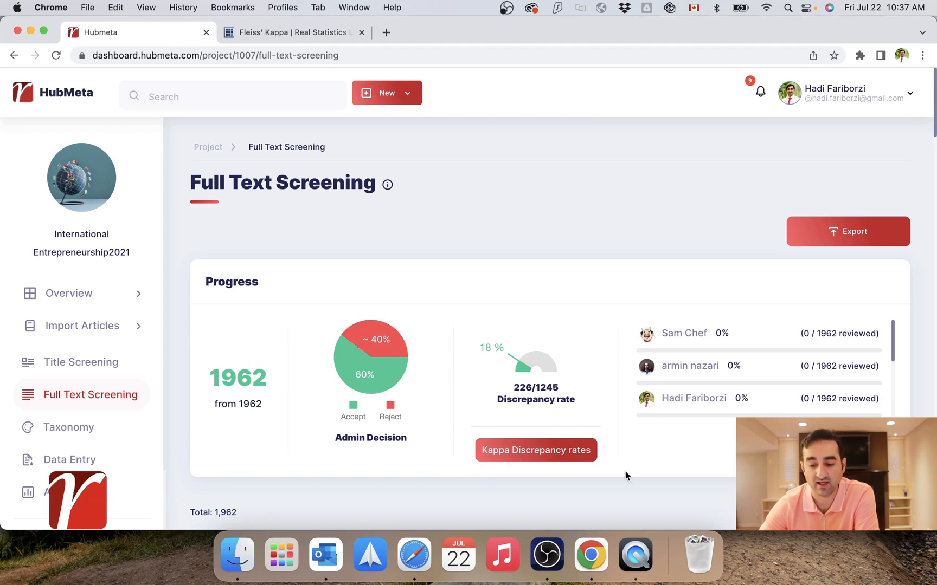
pyautogui.moveTo(508, 360)
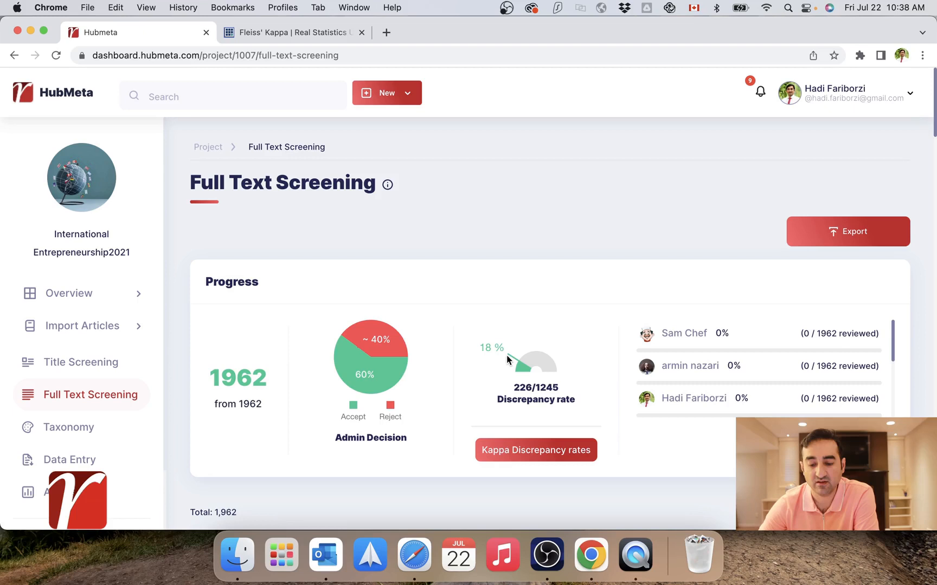
pyautogui.moveTo(501, 357)
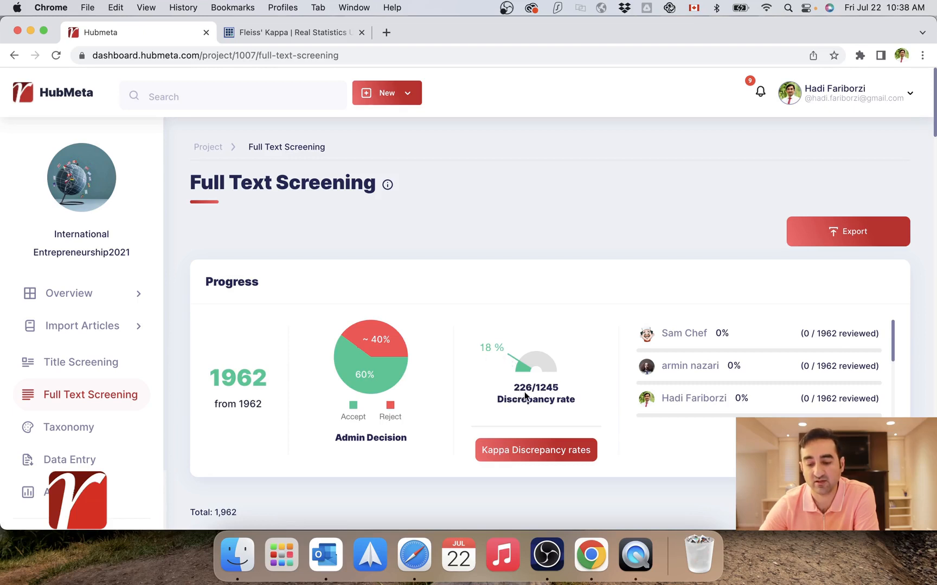
pyautogui.moveTo(557, 423)
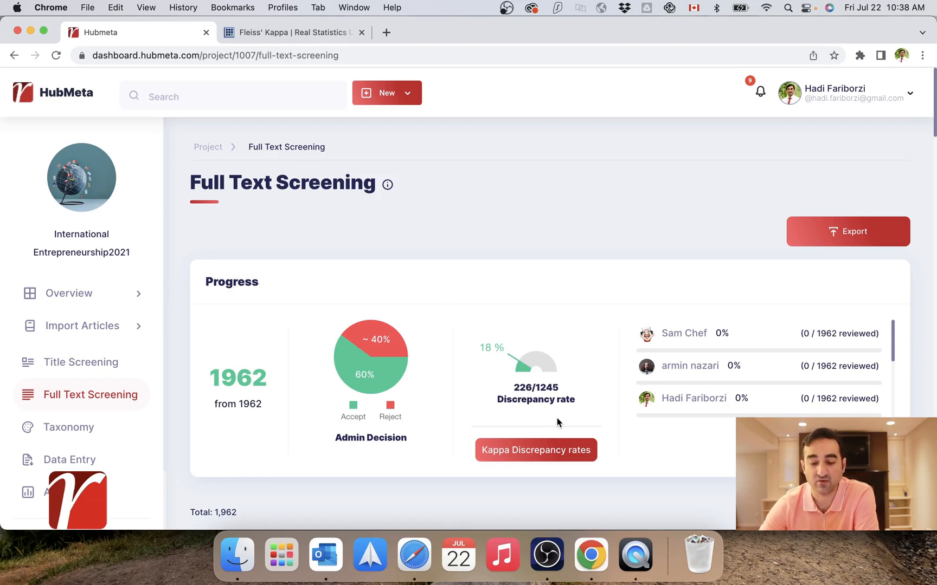
pyautogui.moveTo(493, 372)
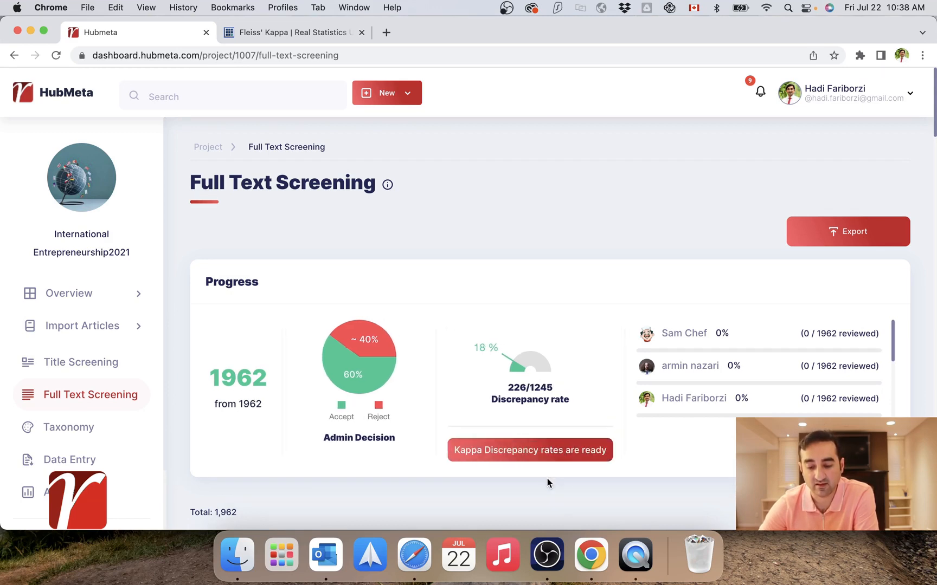
# - Review the reviewers' kappa agreement table and interpretation guide, then move to the Fleiss' Kappa article
pyautogui.click(528, 450)
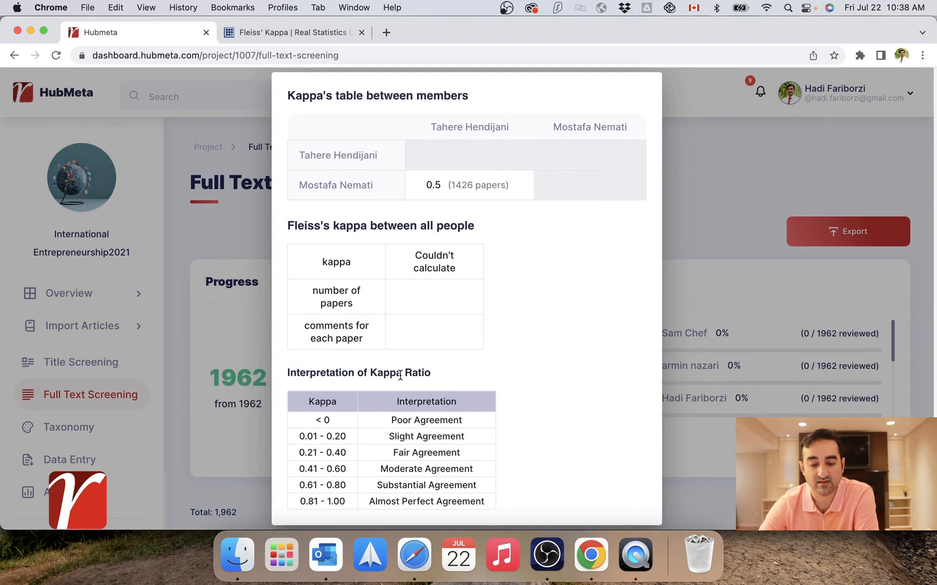
pyautogui.moveTo(297, 375)
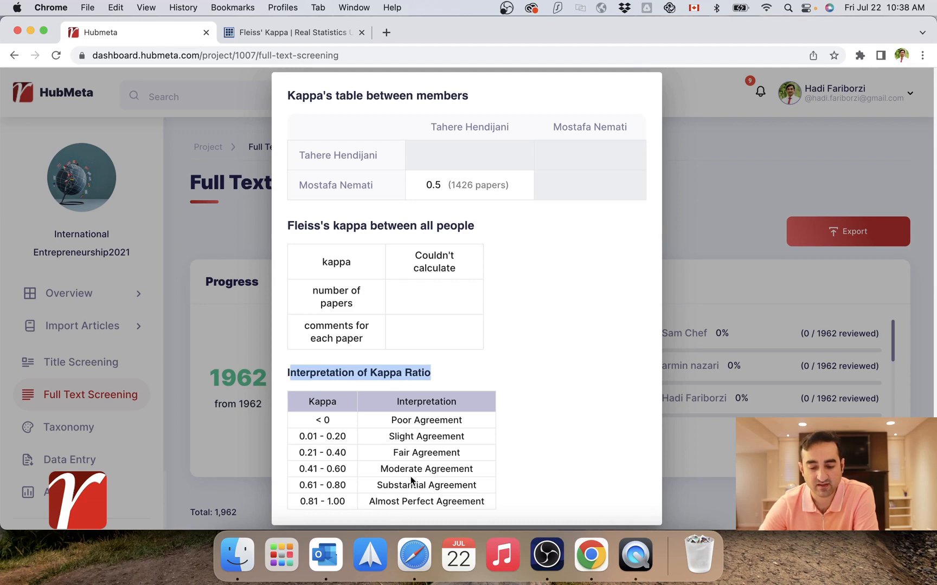
pyautogui.doubleClick(401, 469)
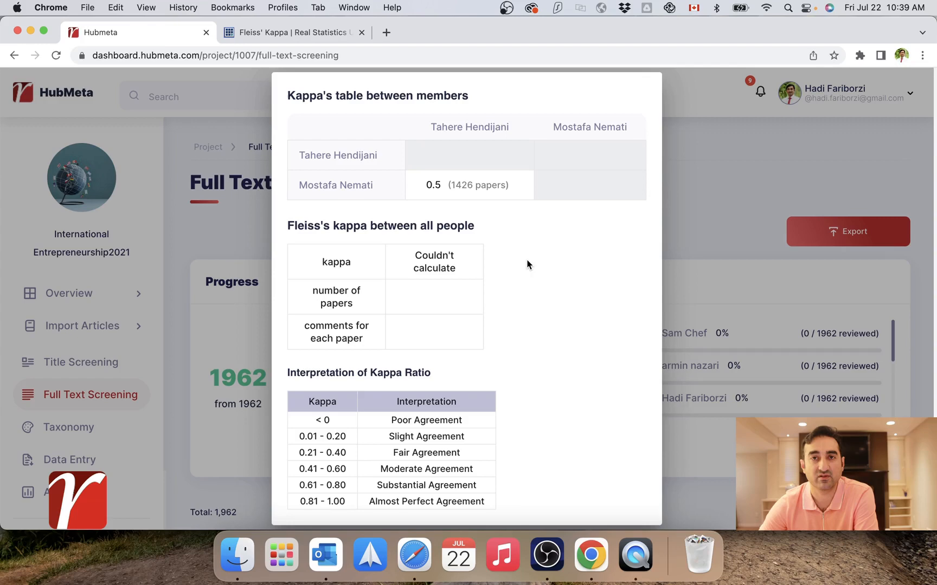
pyautogui.click(292, 32)
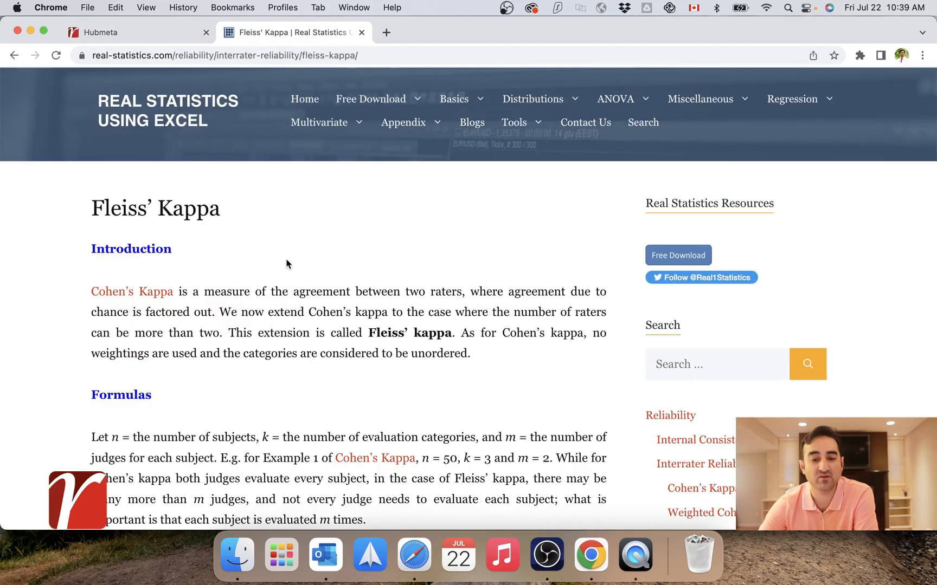
pyautogui.moveTo(262, 241)
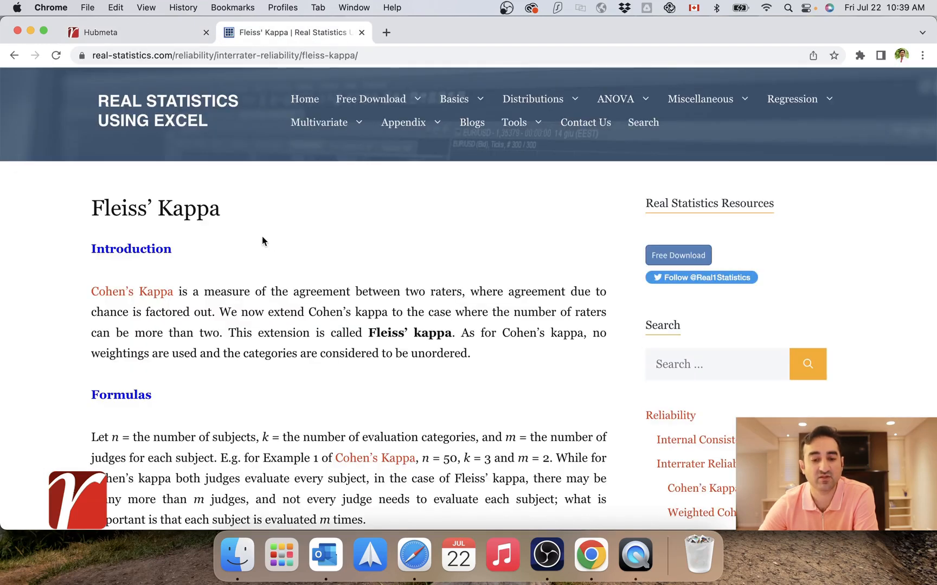
pyautogui.moveTo(227, 222)
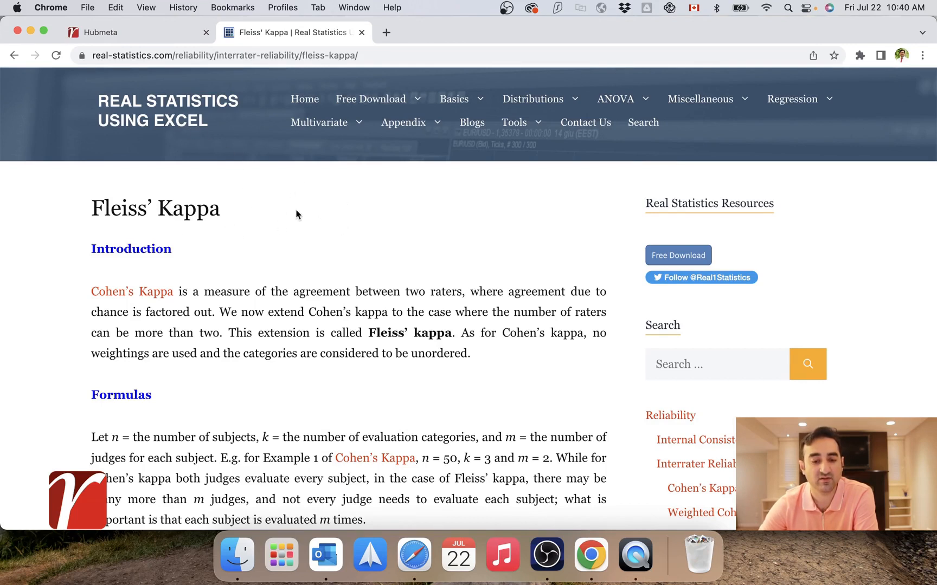
pyautogui.moveTo(179, 312)
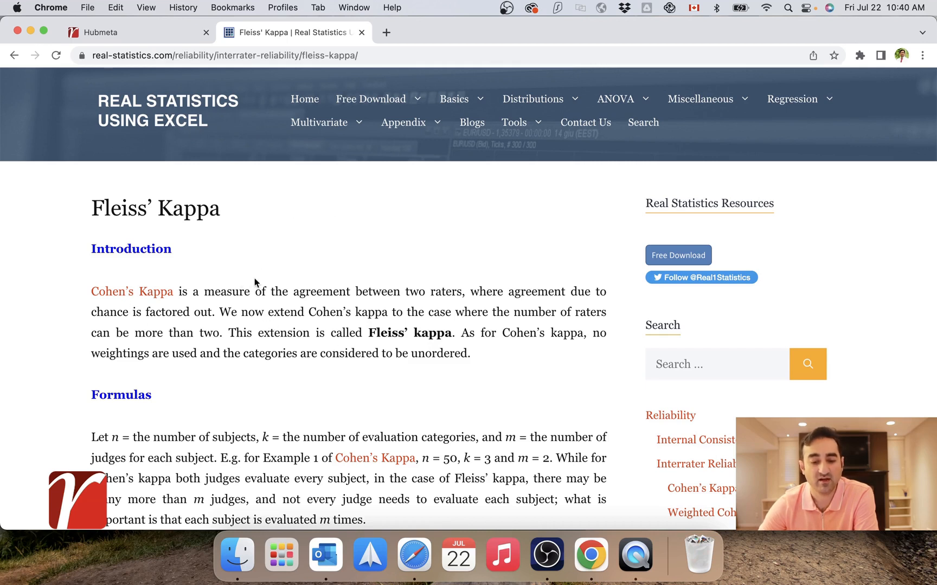
pyautogui.moveTo(356, 333)
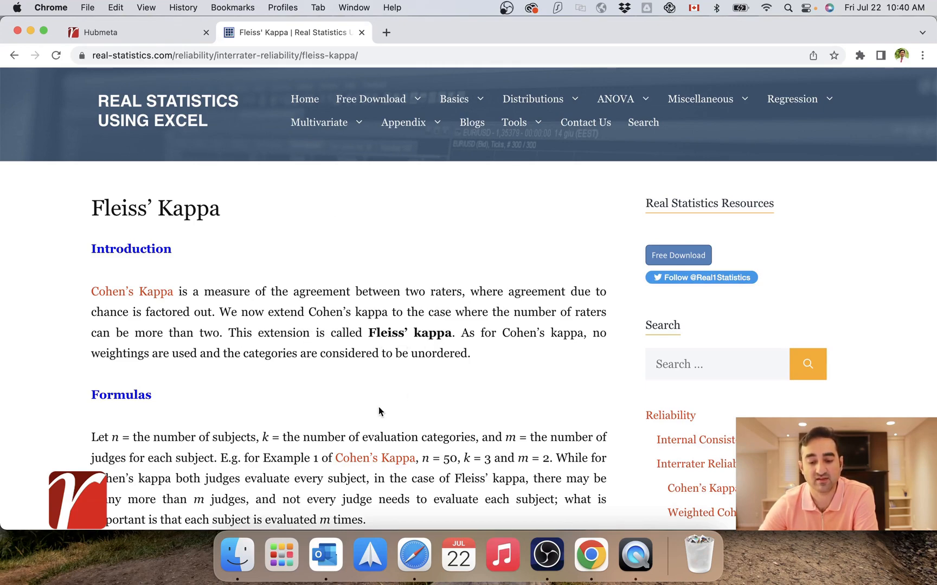
# - Scroll through the Fleiss' kappa formulas to the Figure 1 worked example, then return to HubMeta
pyautogui.scroll(-3)
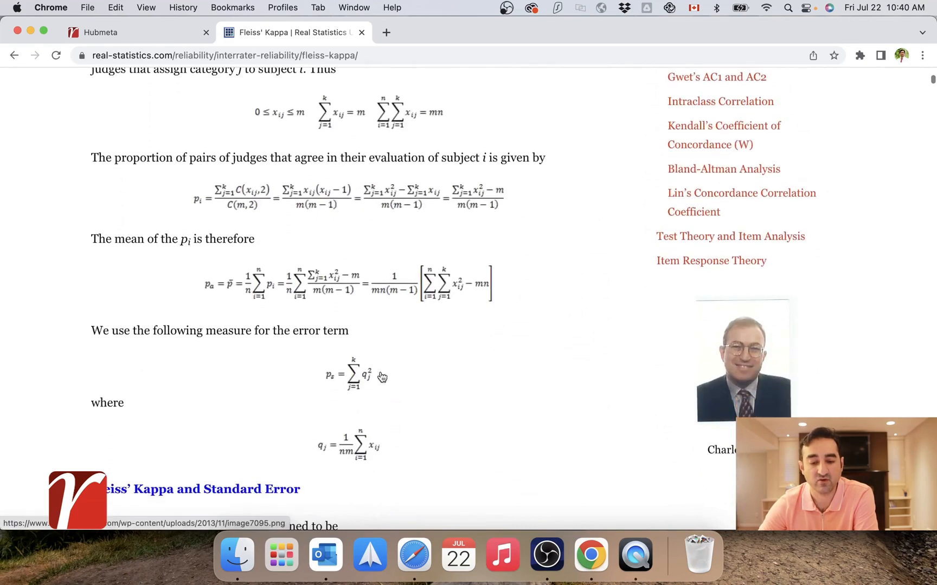
pyautogui.scroll(-3)
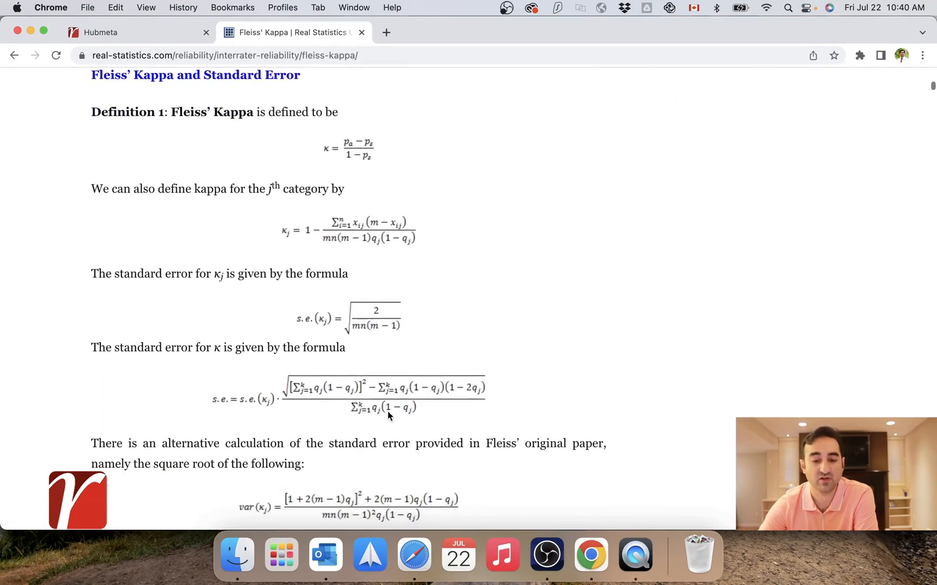
pyautogui.scroll(-3)
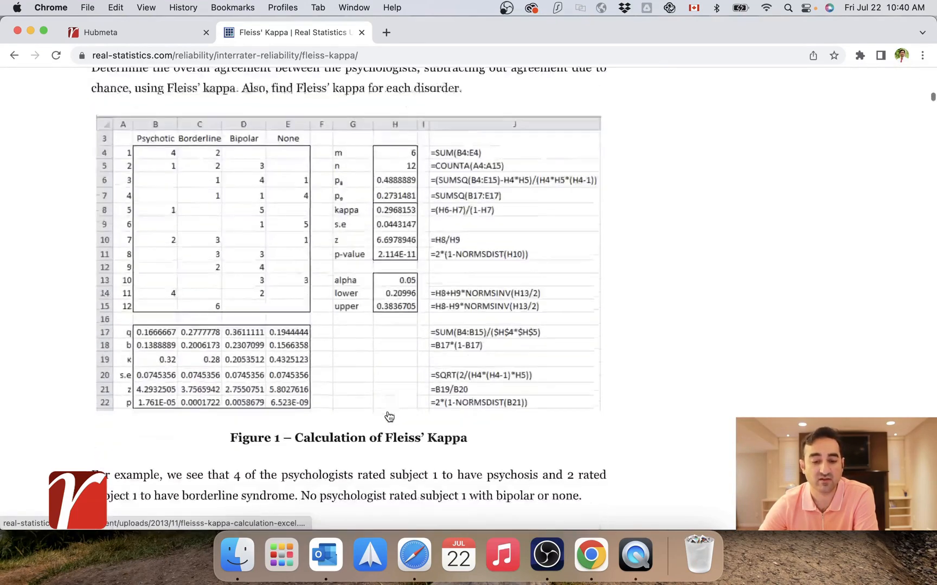
pyautogui.click(137, 33)
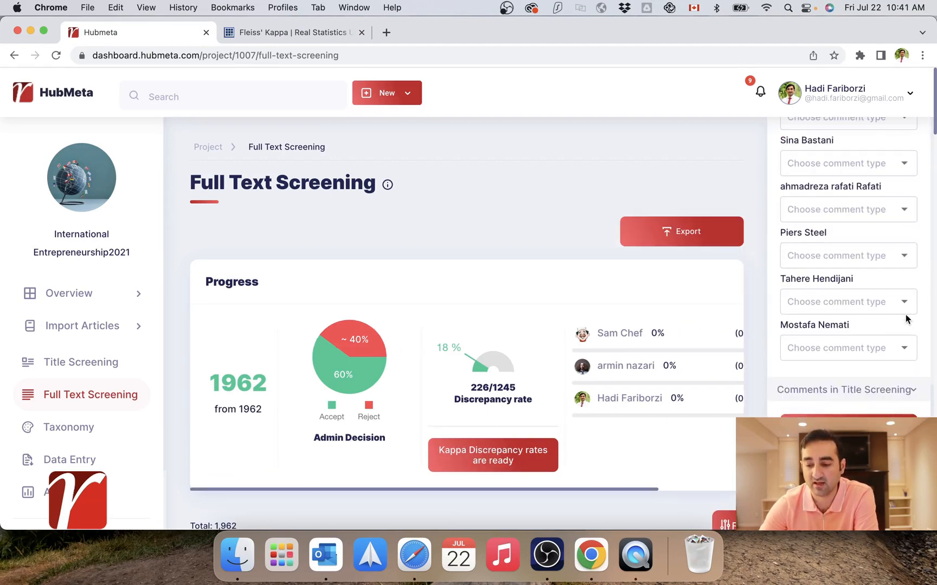
pyautogui.click(846, 302)
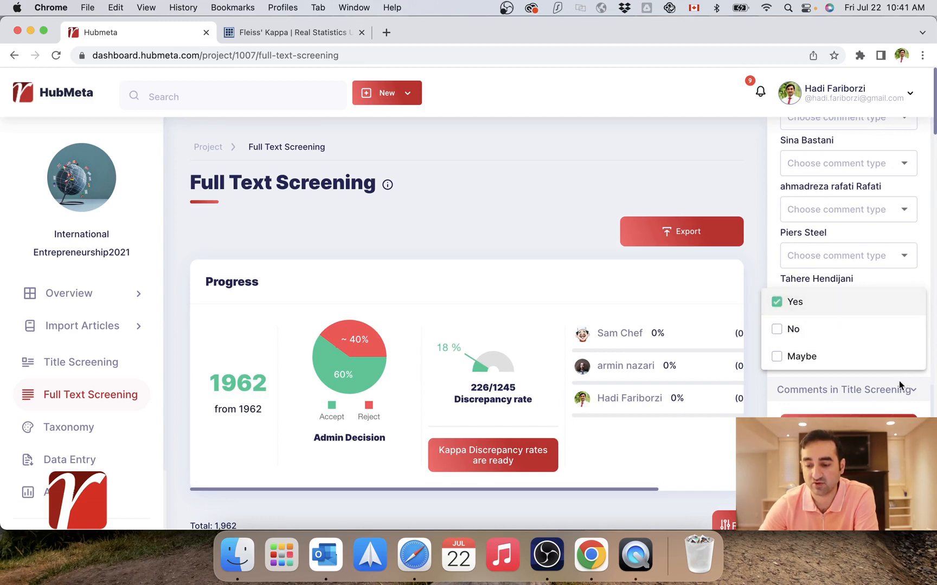
pyautogui.click(796, 302)
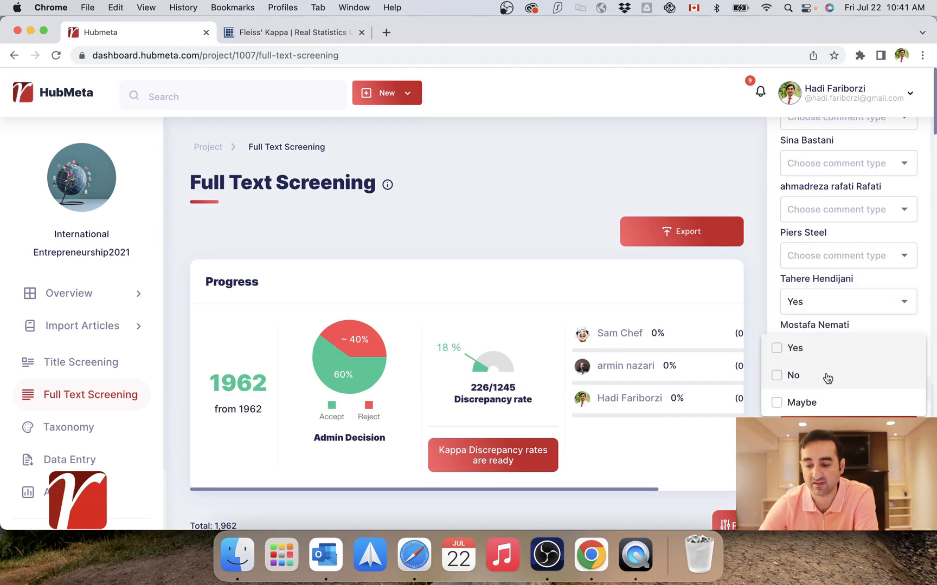
pyautogui.click(793, 376)
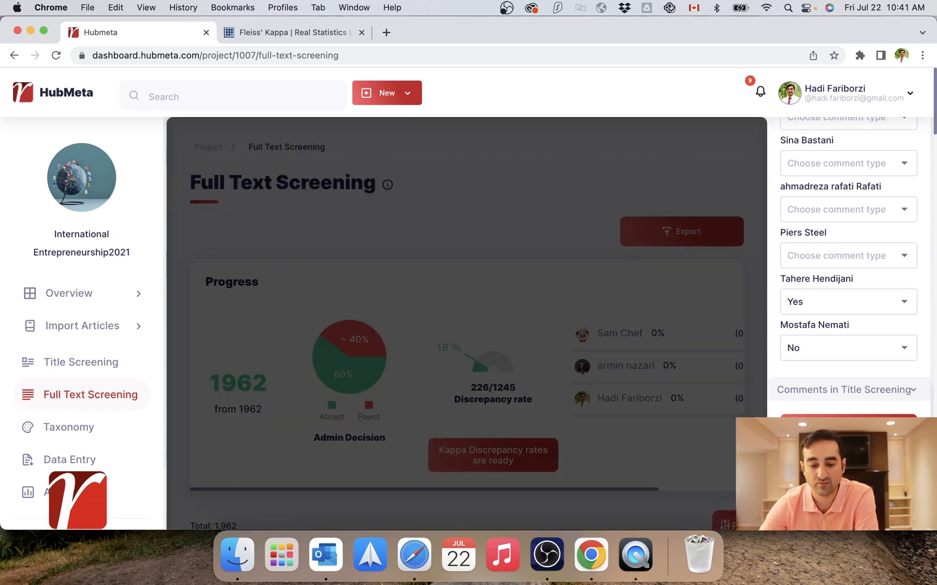
# - Scroll to the filtered article list showing the first article's conflicting reviewer comments
pyautogui.scroll(-3)
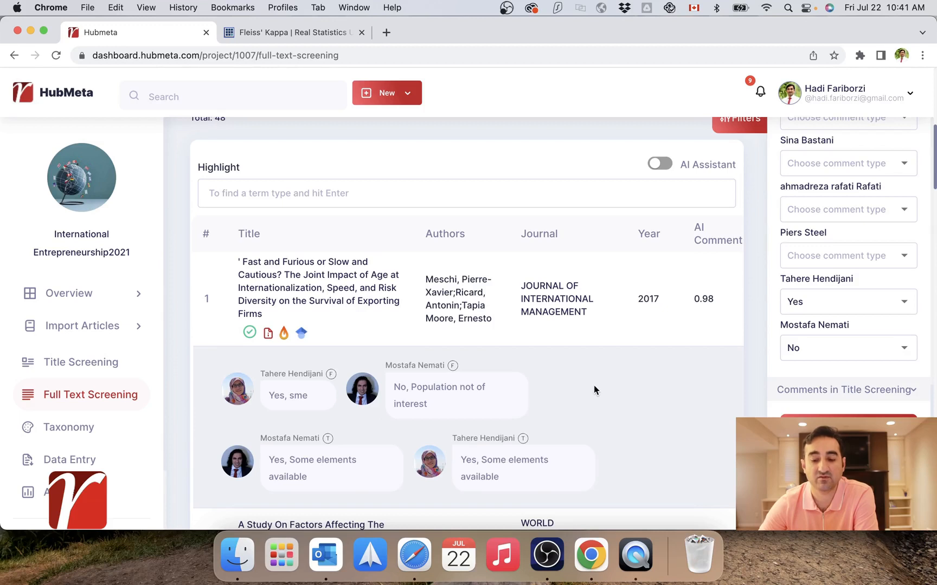
pyautogui.moveTo(612, 437)
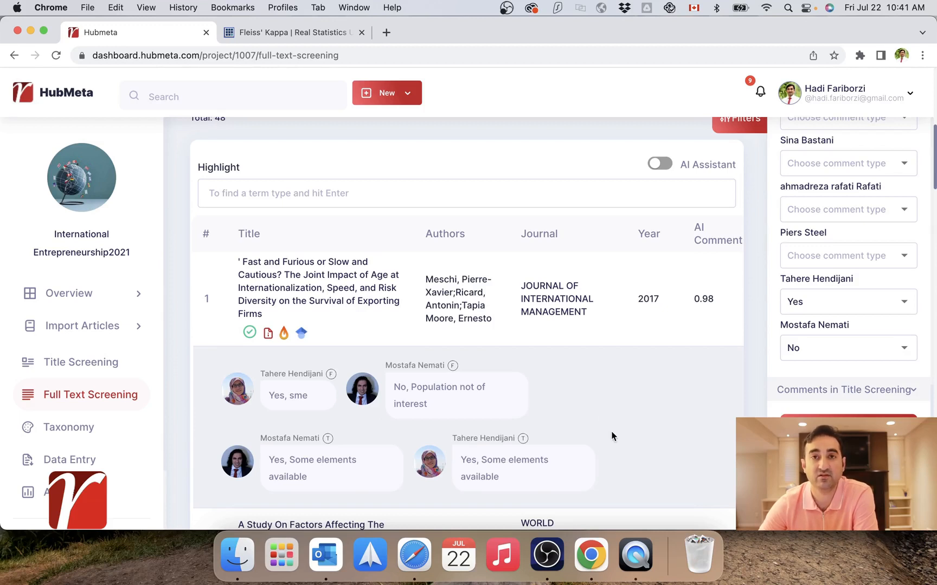
pyautogui.moveTo(434, 369)
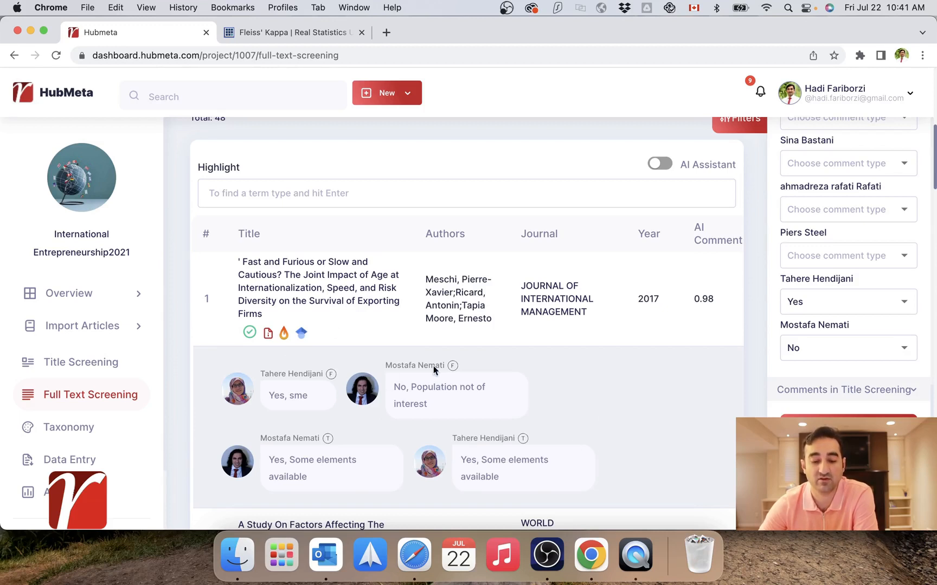
pyautogui.moveTo(567, 408)
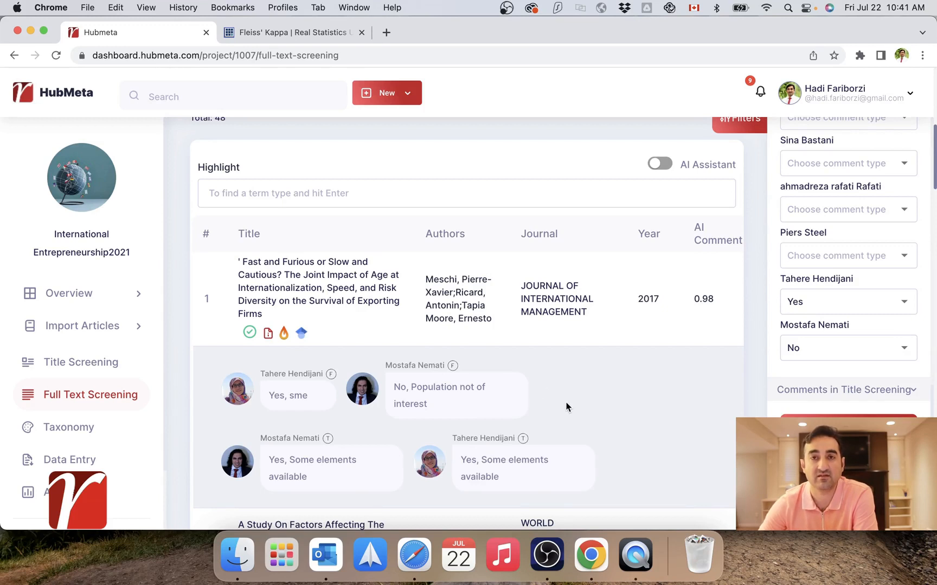